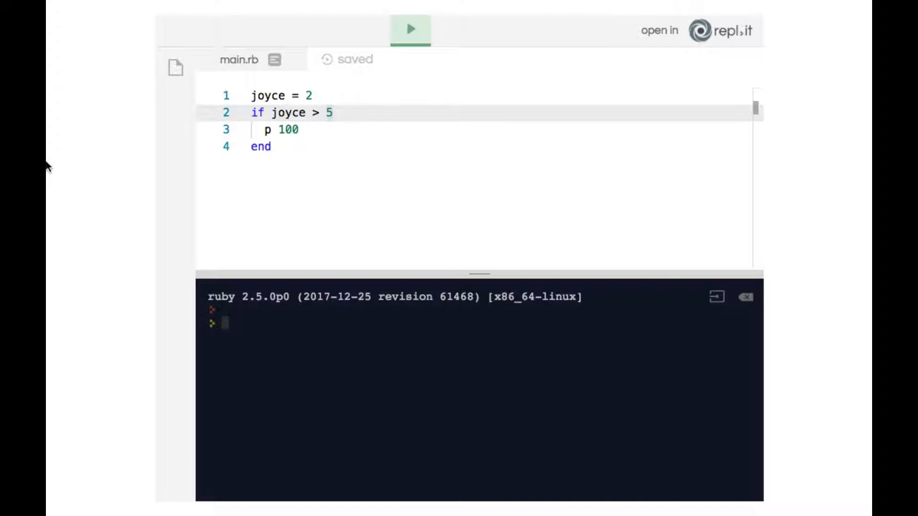
Run main.rb with joyce at 2, producing no terminal output.
{"action": "left_click", "coordinate": [333, 113]}
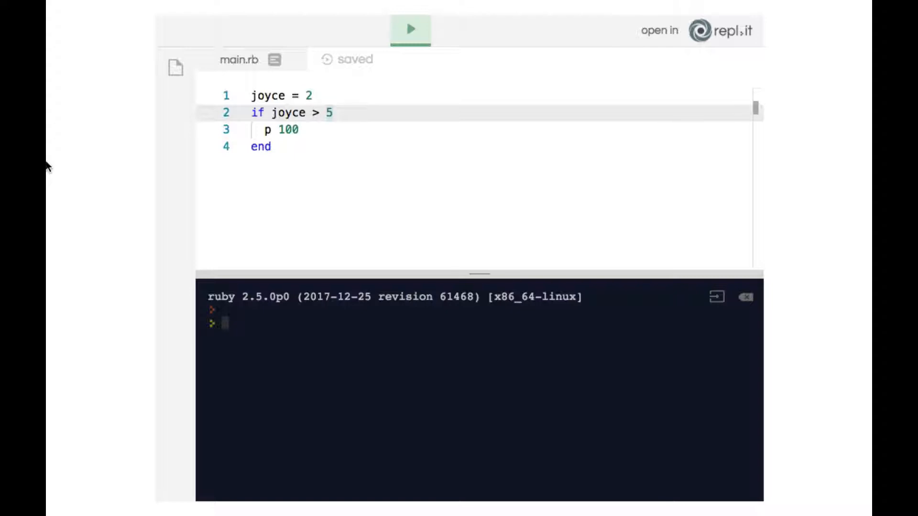
{"action": "left_click", "coordinate": [333, 112]}
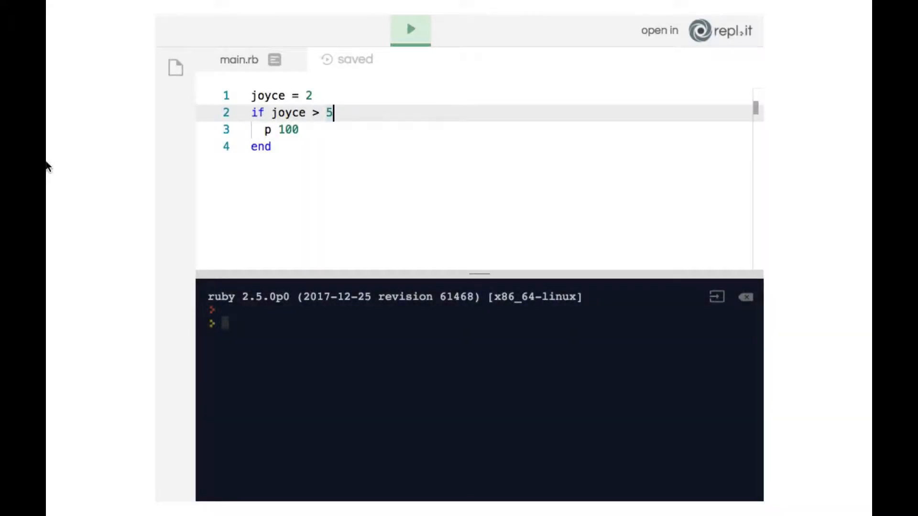
{"action": "left_click", "coordinate": [410, 29]}
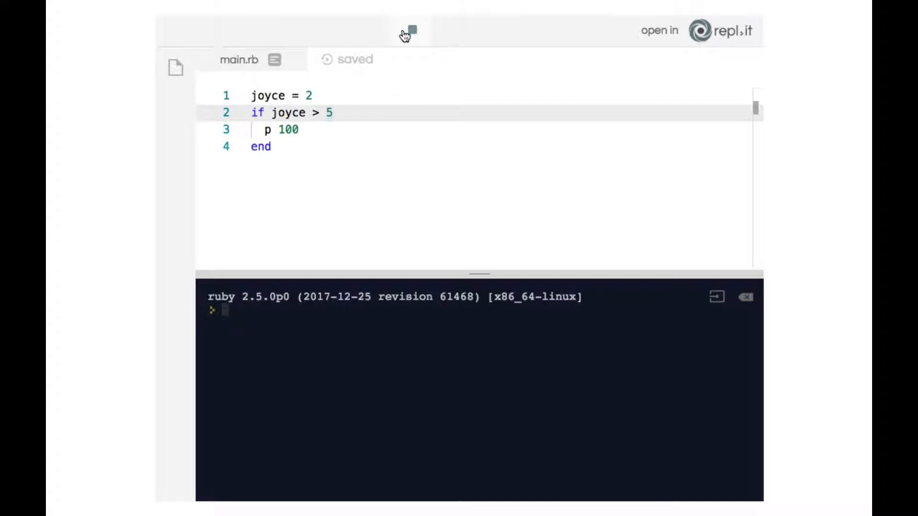
{"action": "left_click", "coordinate": [409, 29]}
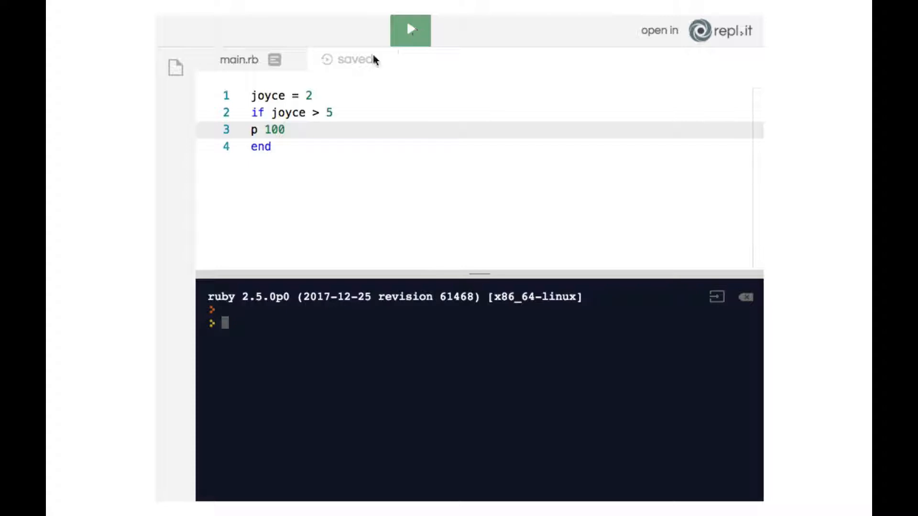
Change joyce from 2 to 8 and rerun, printing 100.
{"action": "key", "text": "Backspace"}
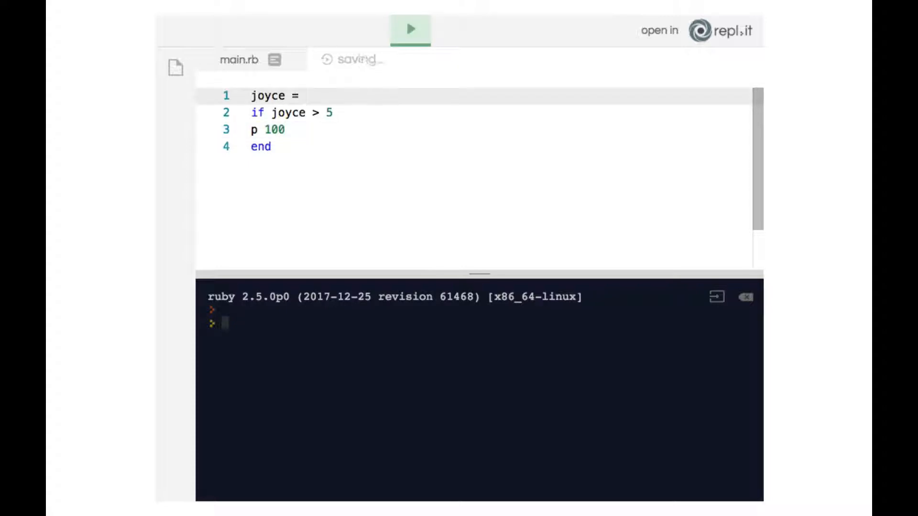
{"action": "left_click", "coordinate": [410, 28]}
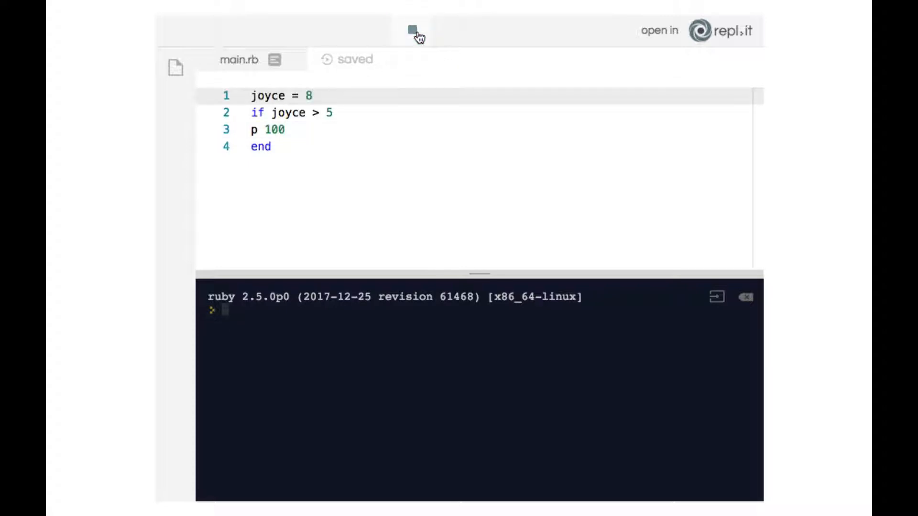
{"action": "left_click", "coordinate": [411, 29]}
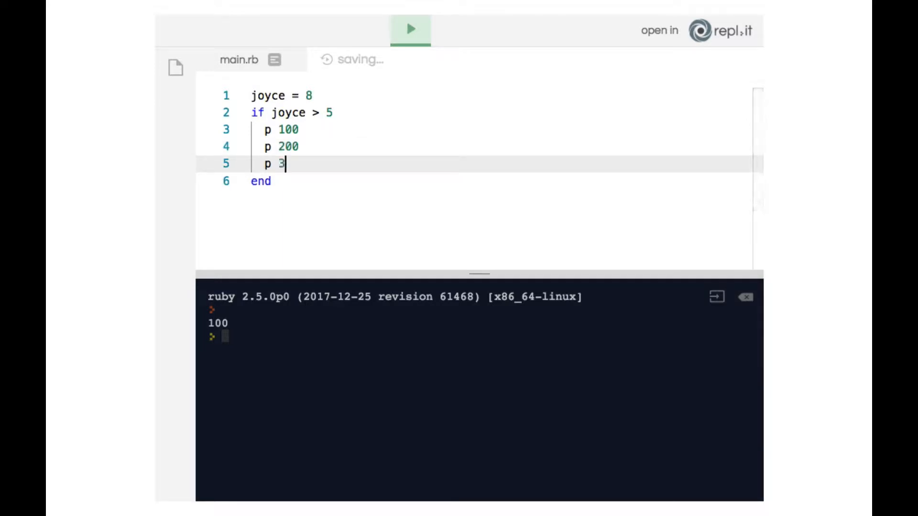
Extend line 5's p 3 to p 300.
{"action": "type", "text": "00"}
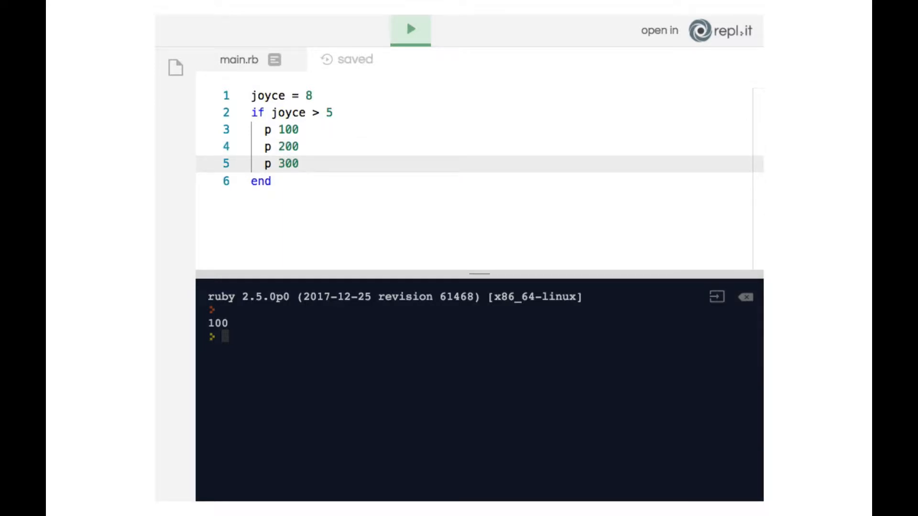